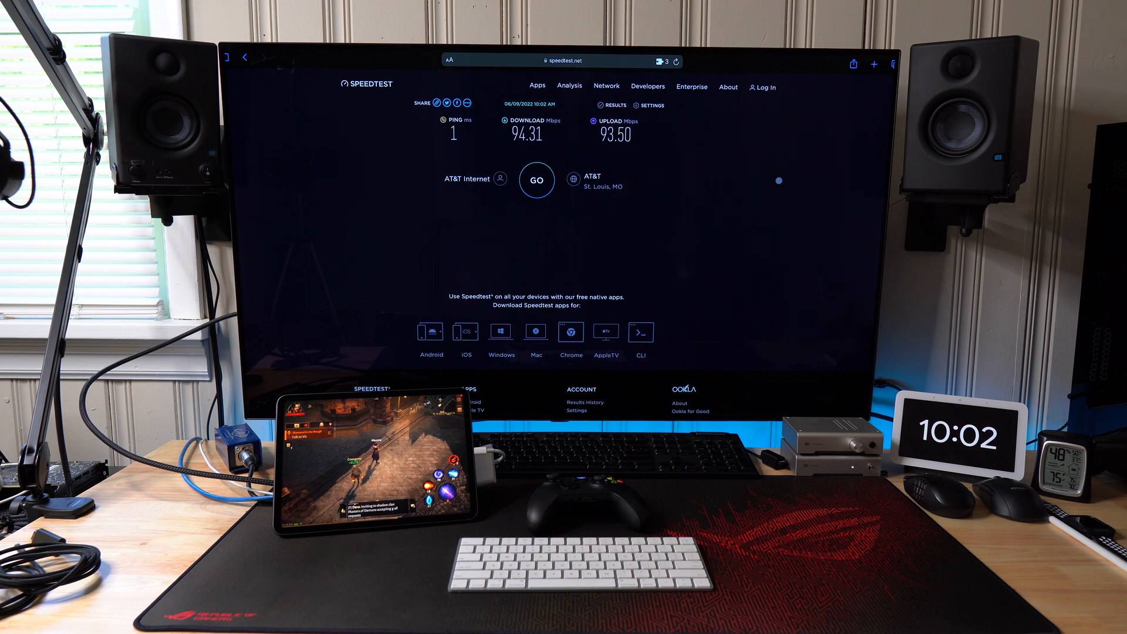
mouse_move(759, 162)
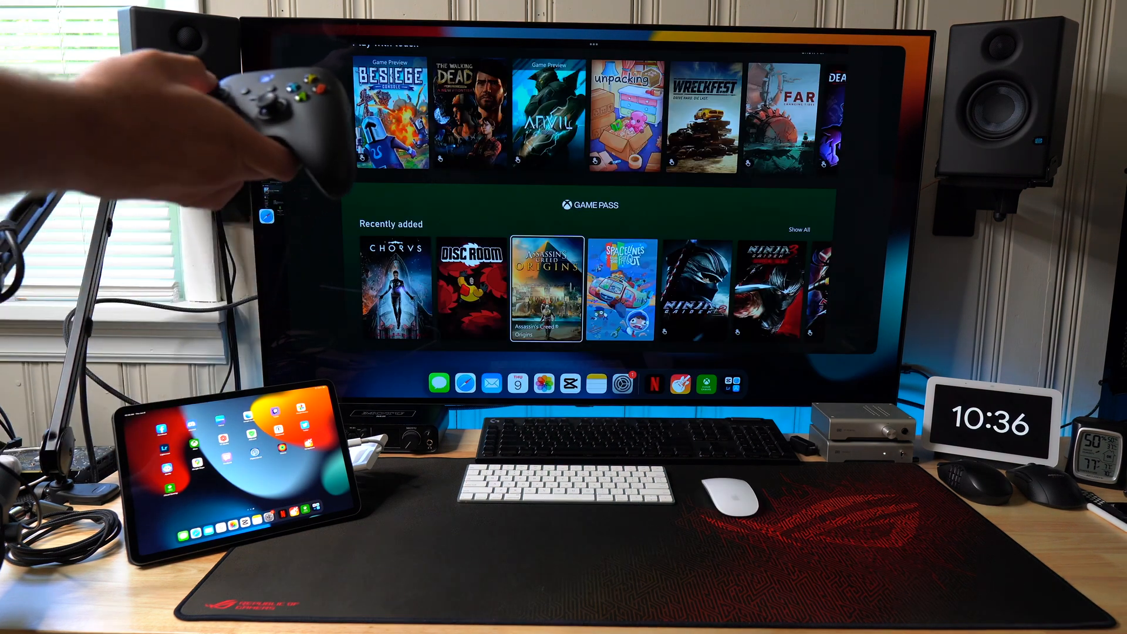
Select Forza Horizon 5 Standard Edition under Most popular and launch it via the green Play button
scroll(down, 3)
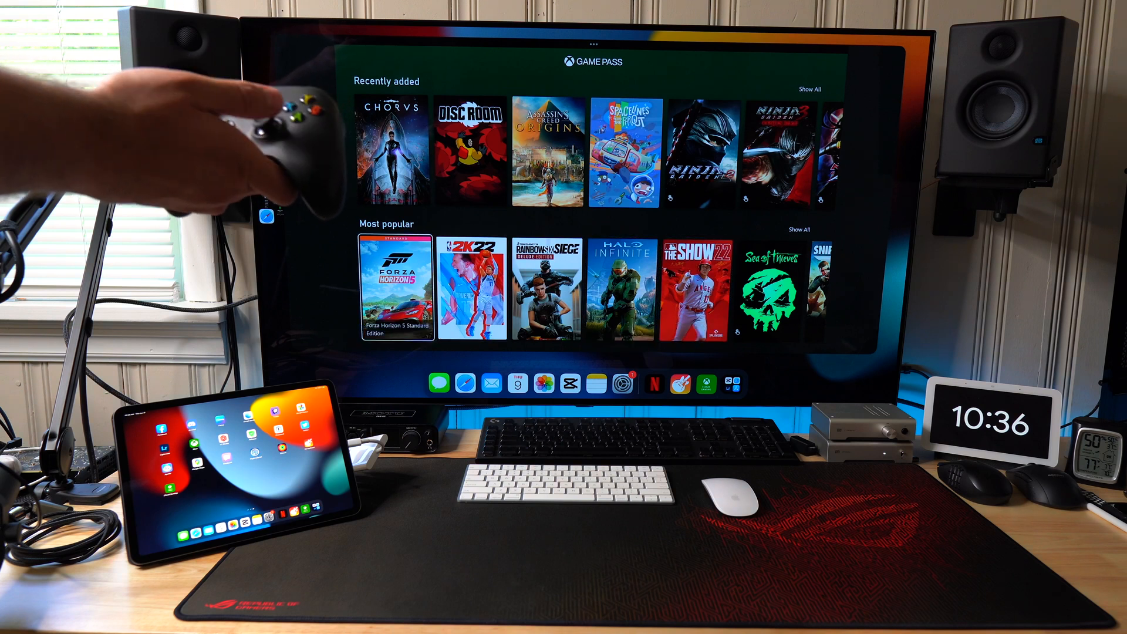
click(396, 287)
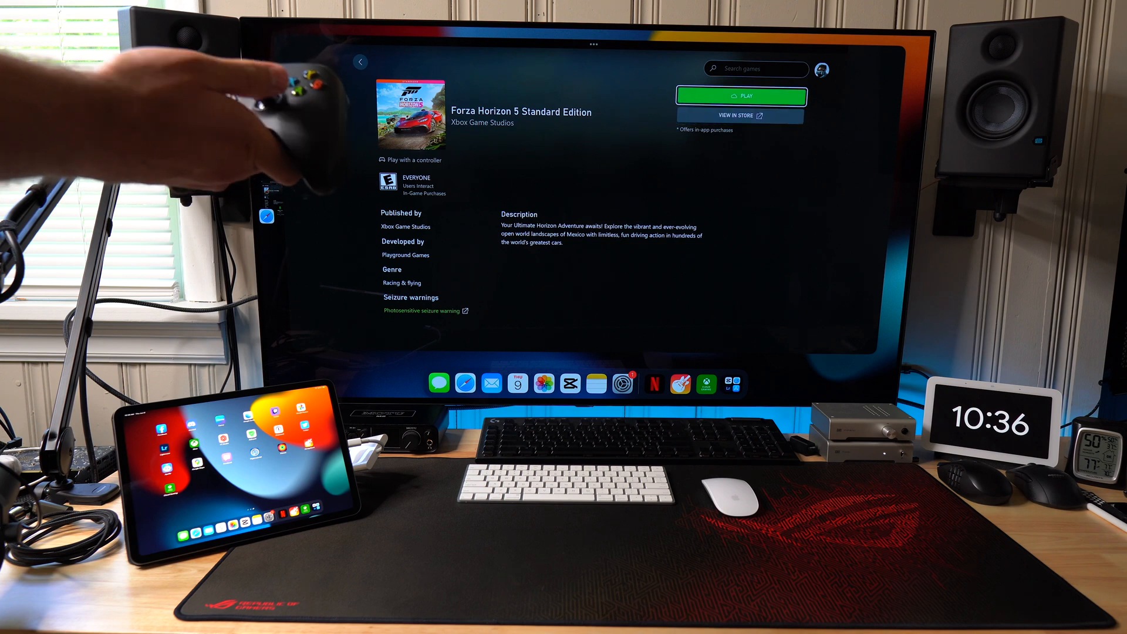
click(741, 95)
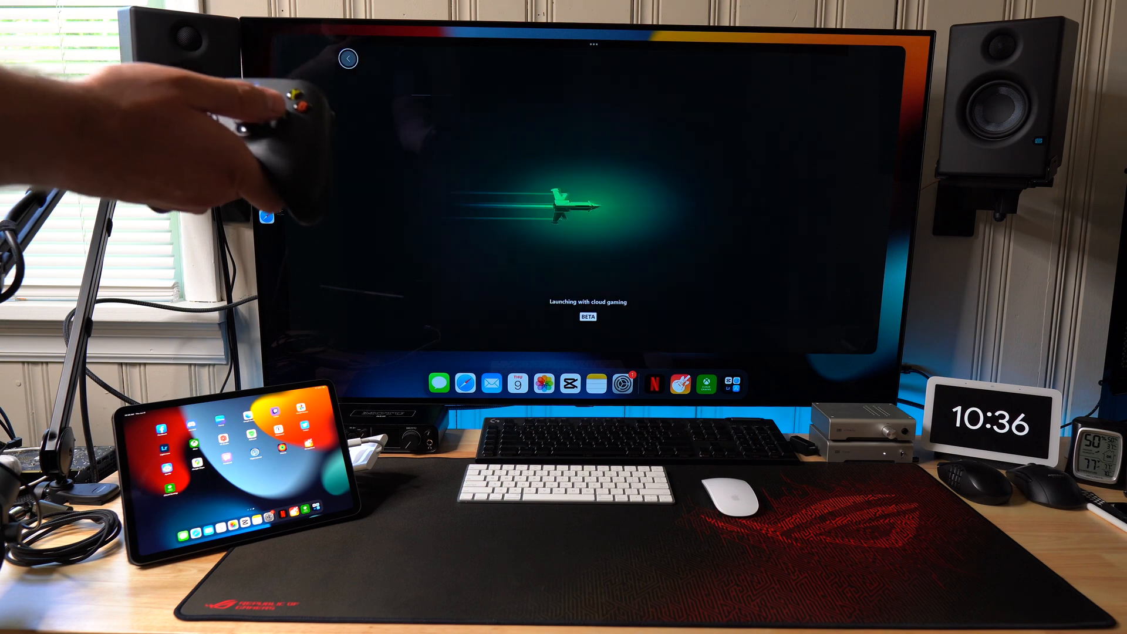